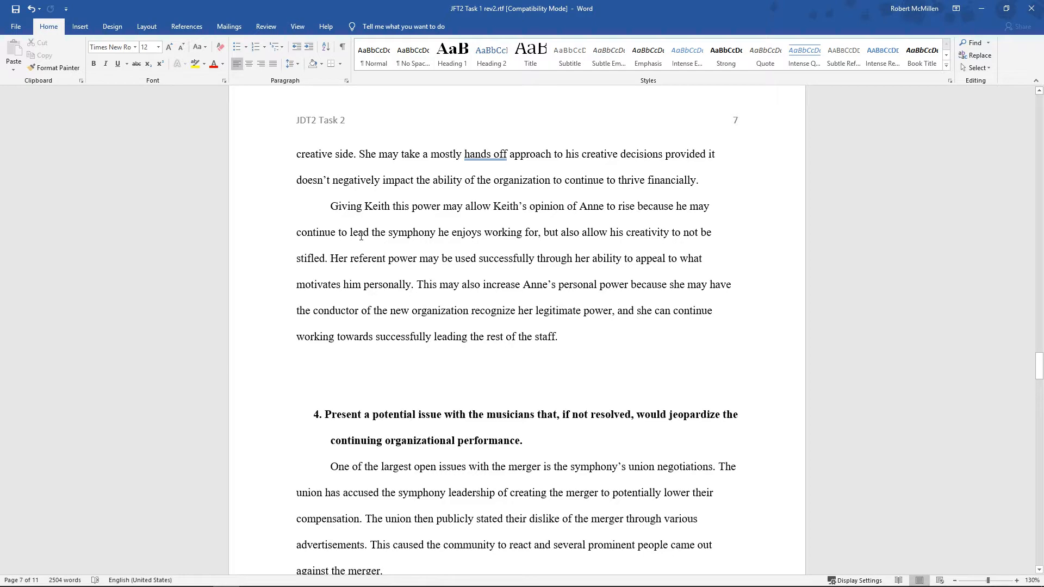
mouse_move(238, 47)
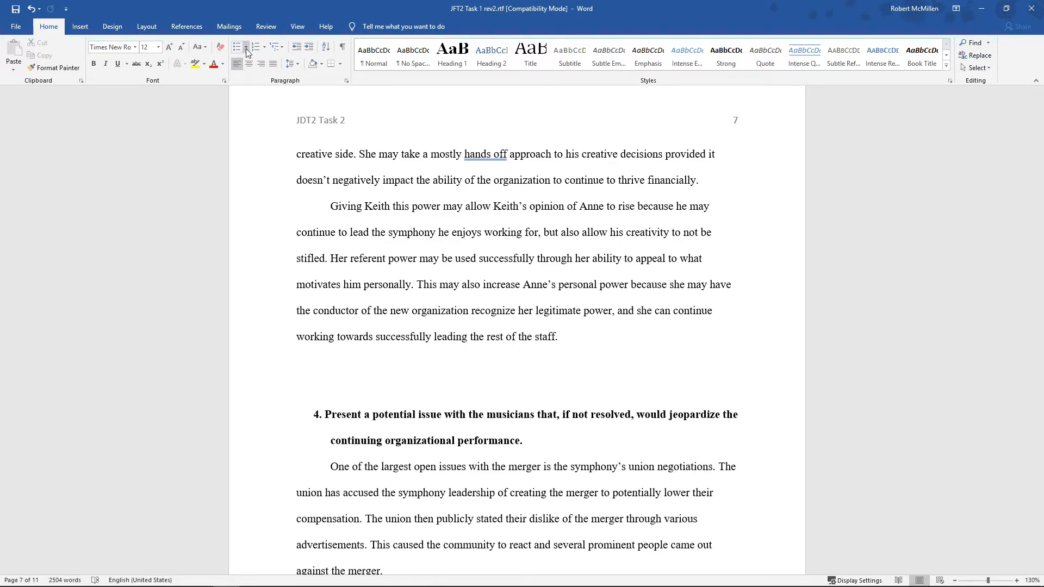
Show the Bullet Library from the Home ribbon's Bullets dropdown.
click(247, 47)
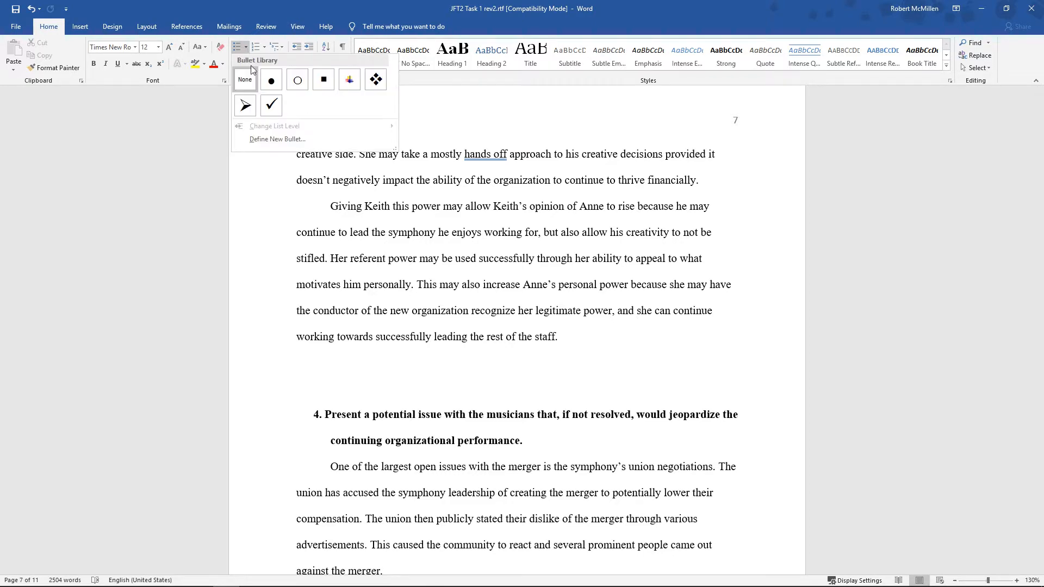
mouse_move(392, 188)
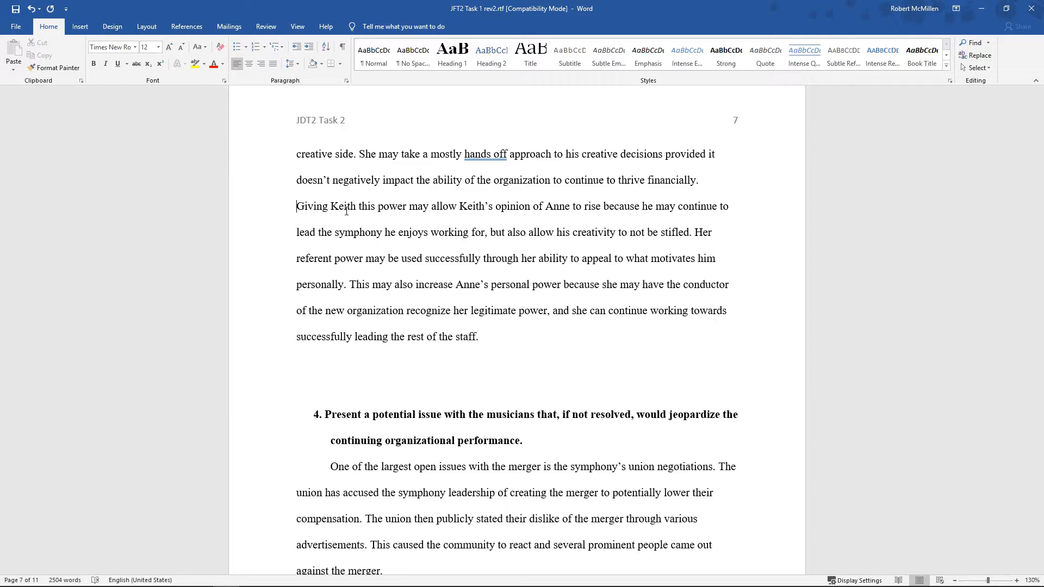
mouse_move(696, 230)
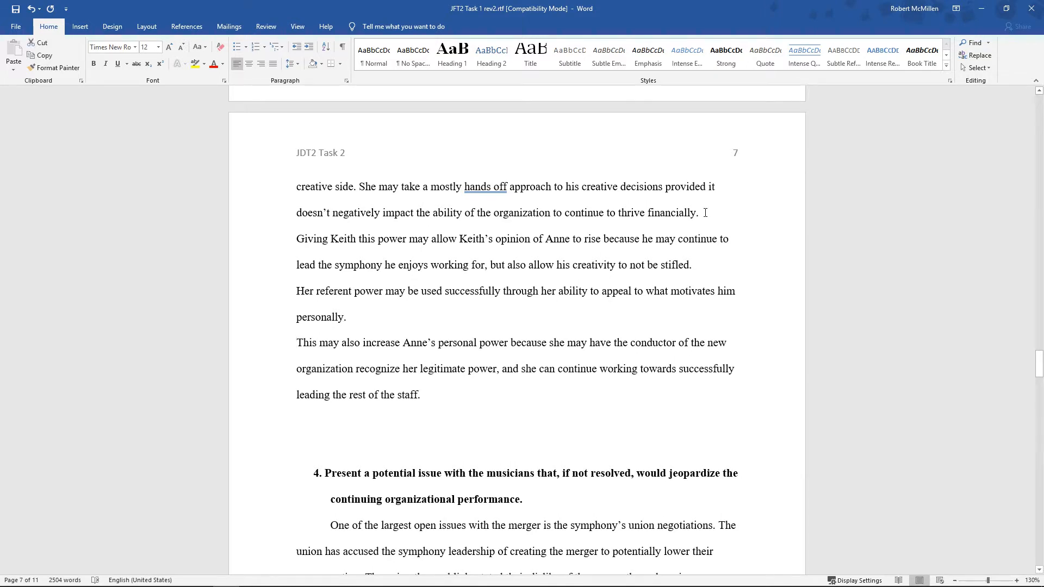
Apply default bullets to the three selected 'Giving Keith' sentences.
scroll(up, 3)
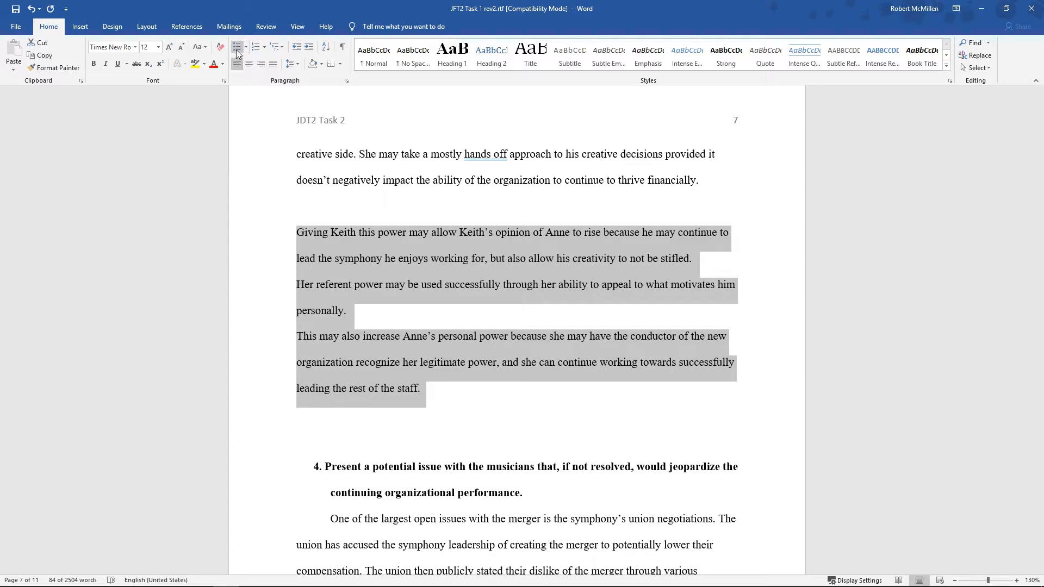
click(236, 47)
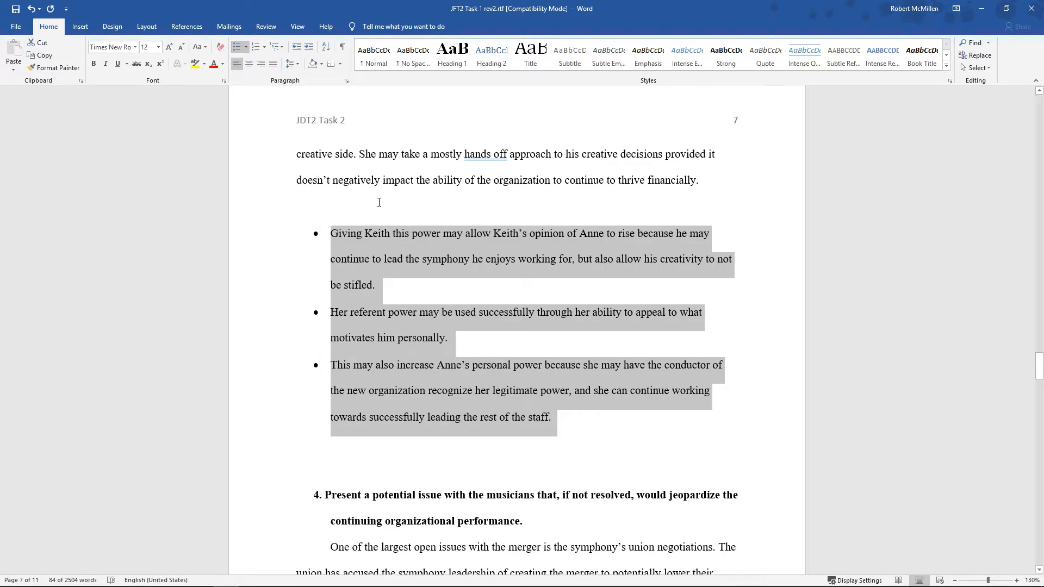
click(523, 285)
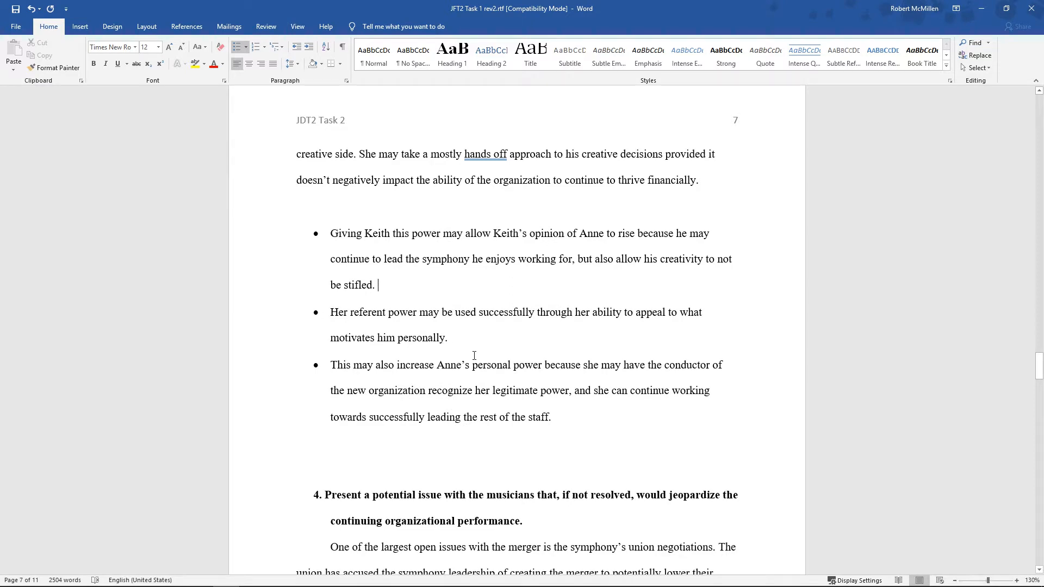
mouse_move(360, 313)
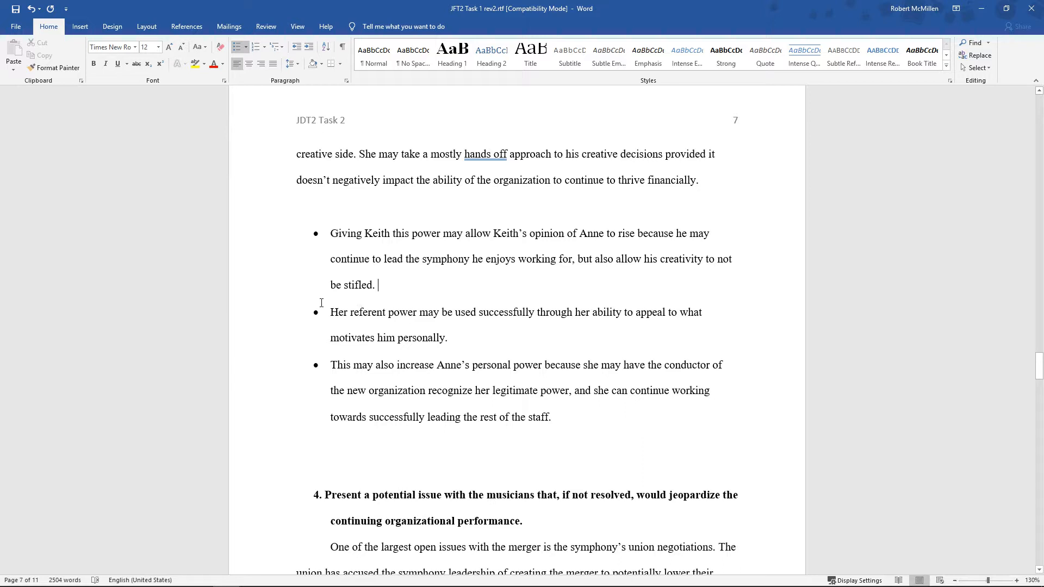
Cycle the list through hollow-circle, square and four-diamond bullets, ending on the multicoloured cross symbol.
click(245, 47)
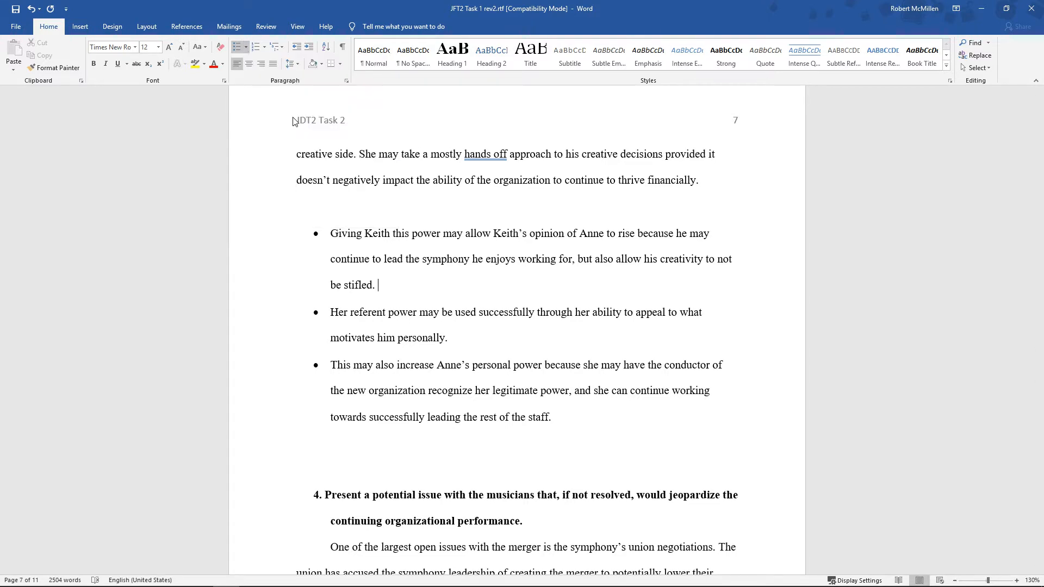
click(247, 46)
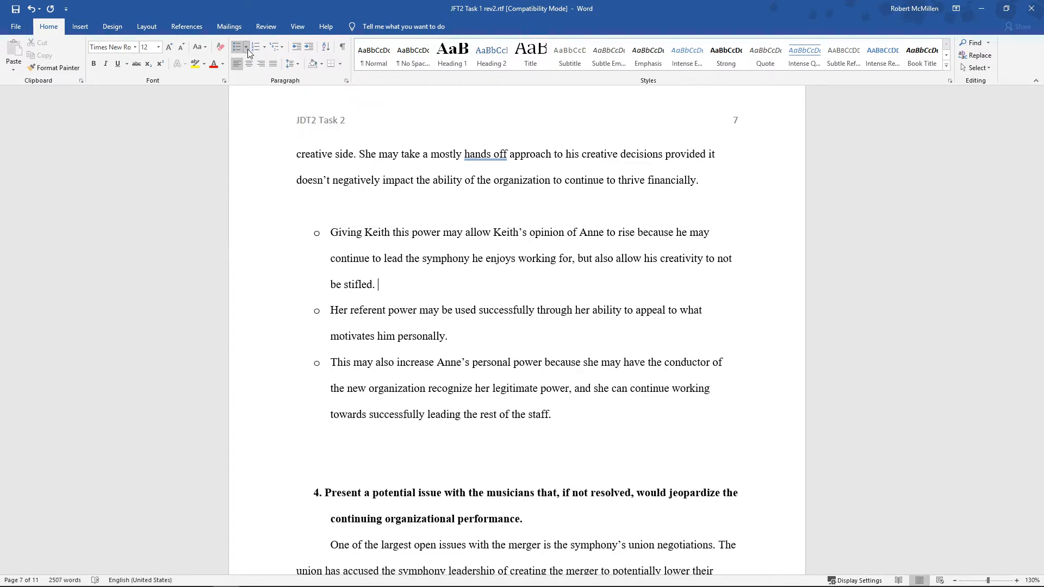
click(245, 47)
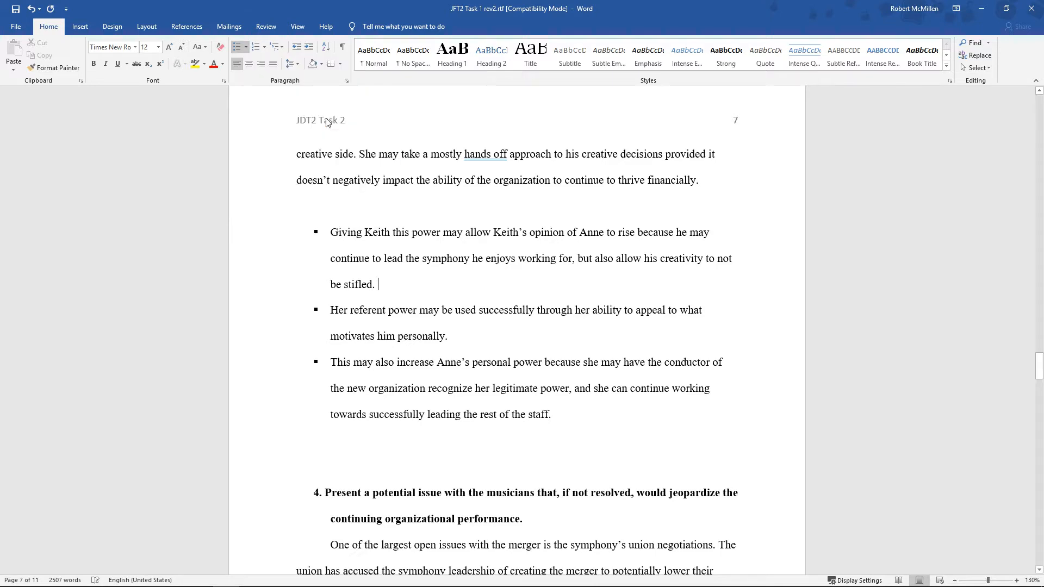
click(239, 47)
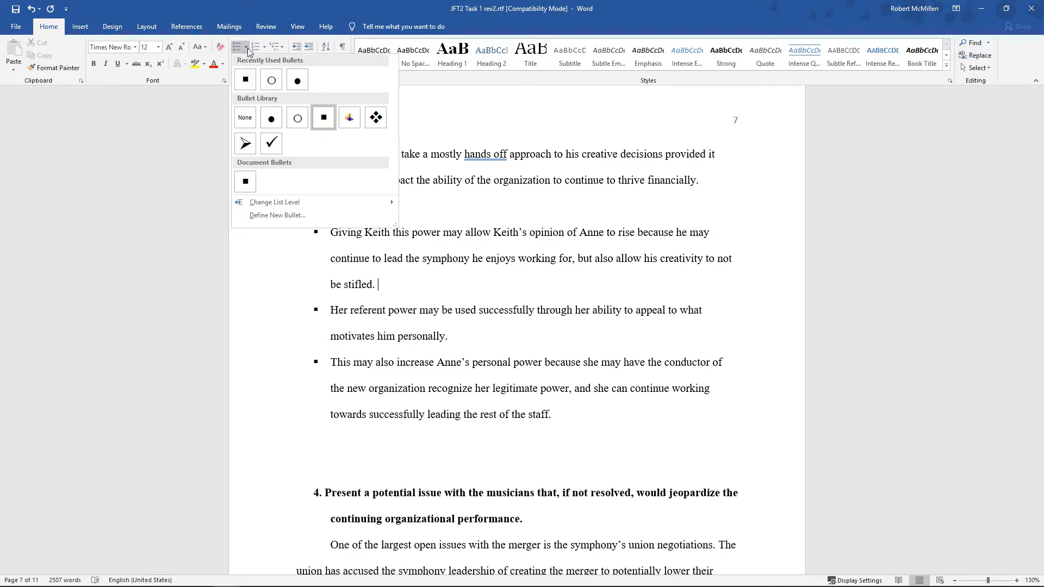
click(376, 117)
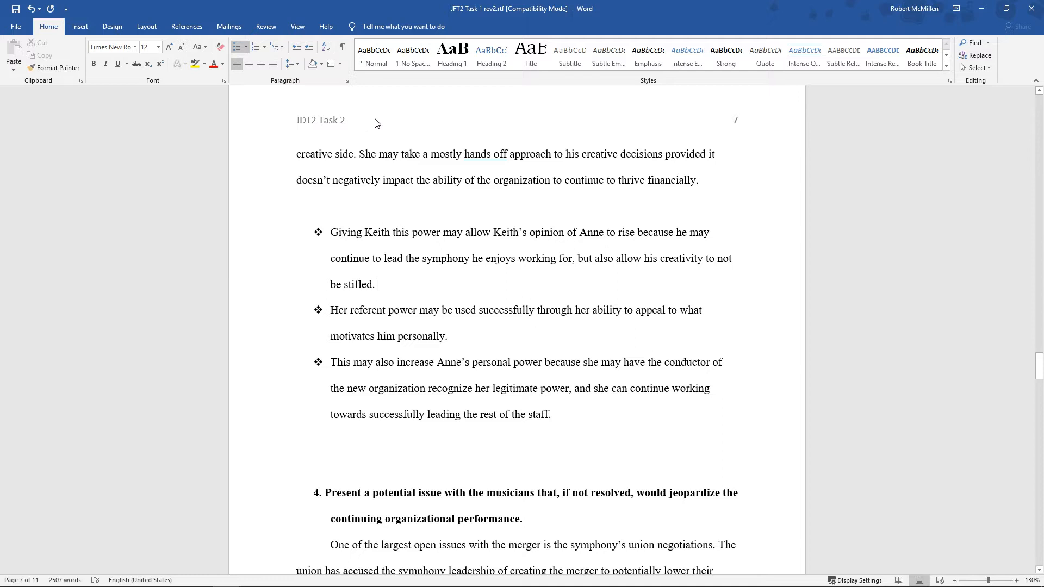
click(247, 47)
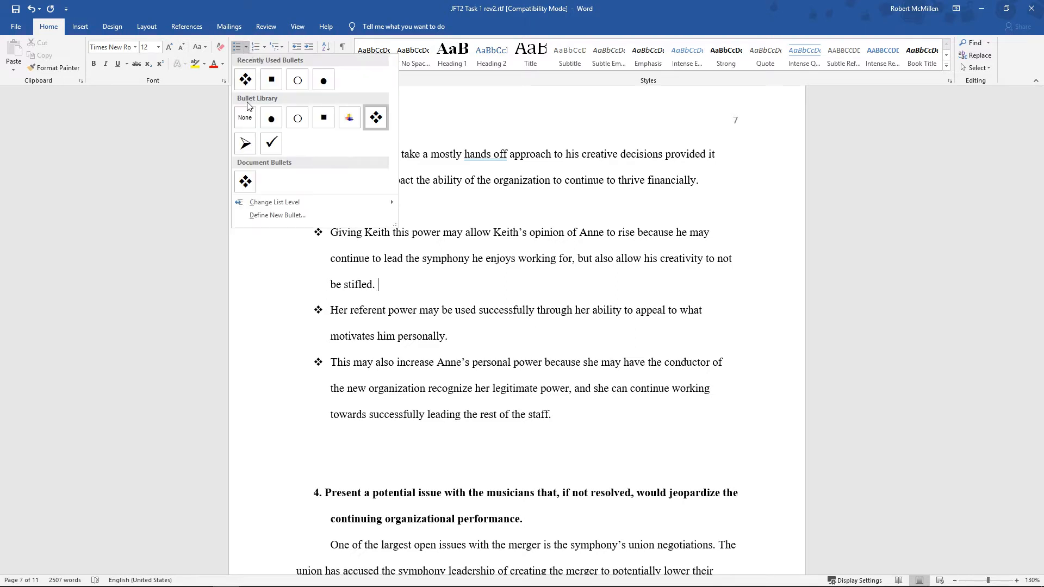
click(349, 118)
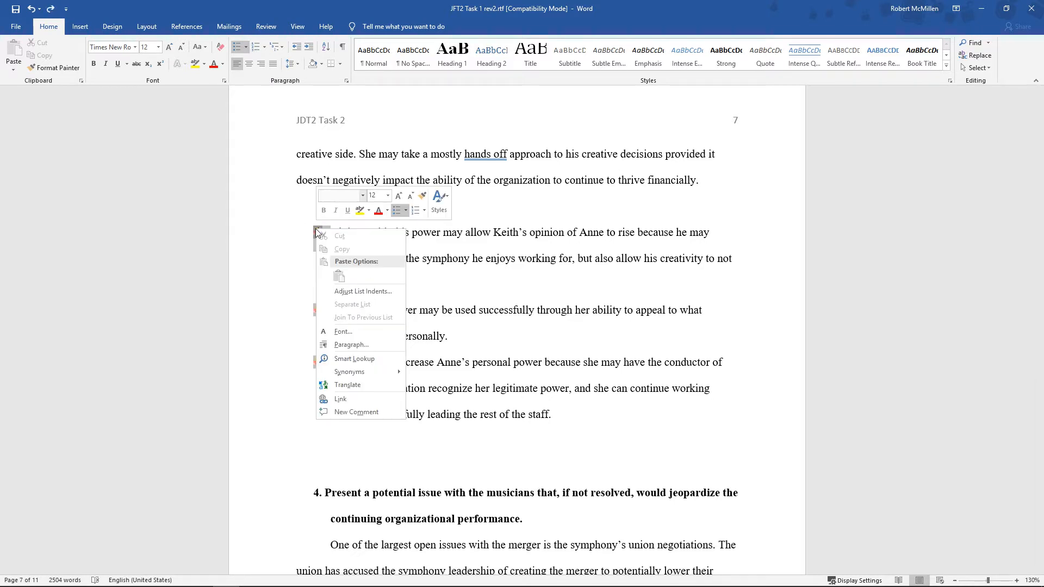
mouse_move(377, 388)
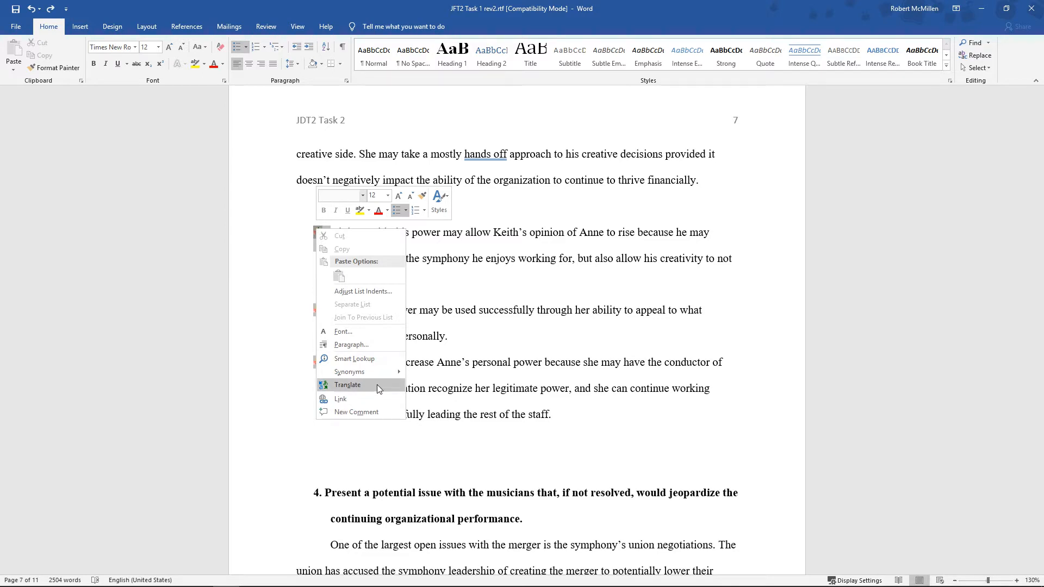
mouse_move(376, 344)
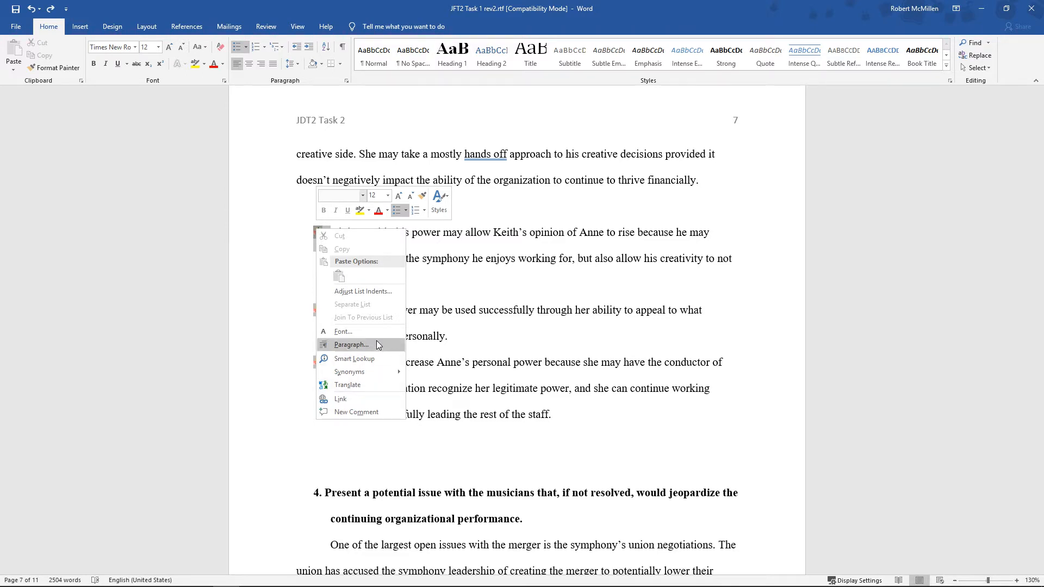
Set the bullet font size to 20 in the Font dialog so the cross bullets are larger.
click(343, 330)
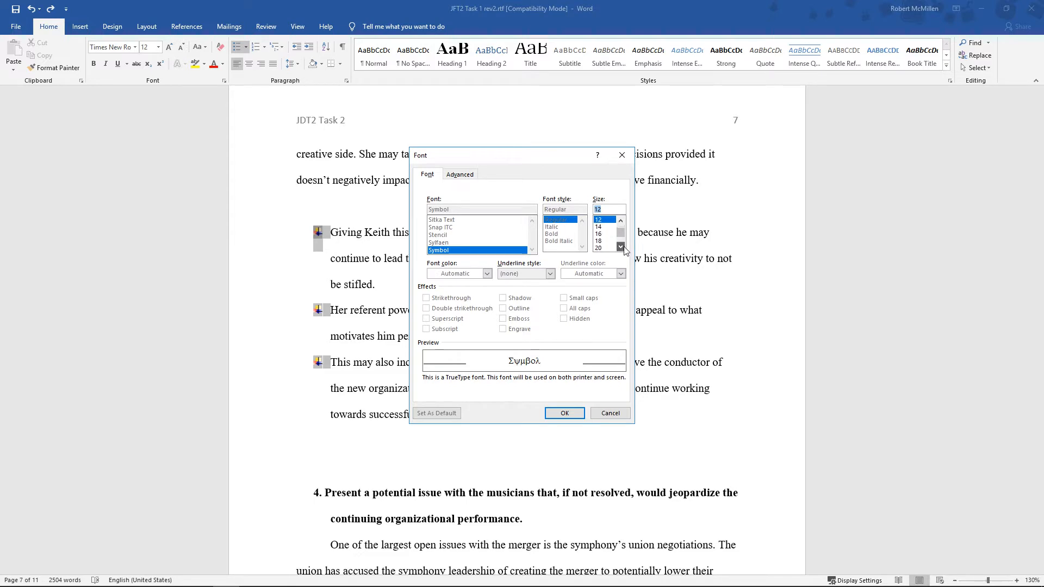
click(598, 240)
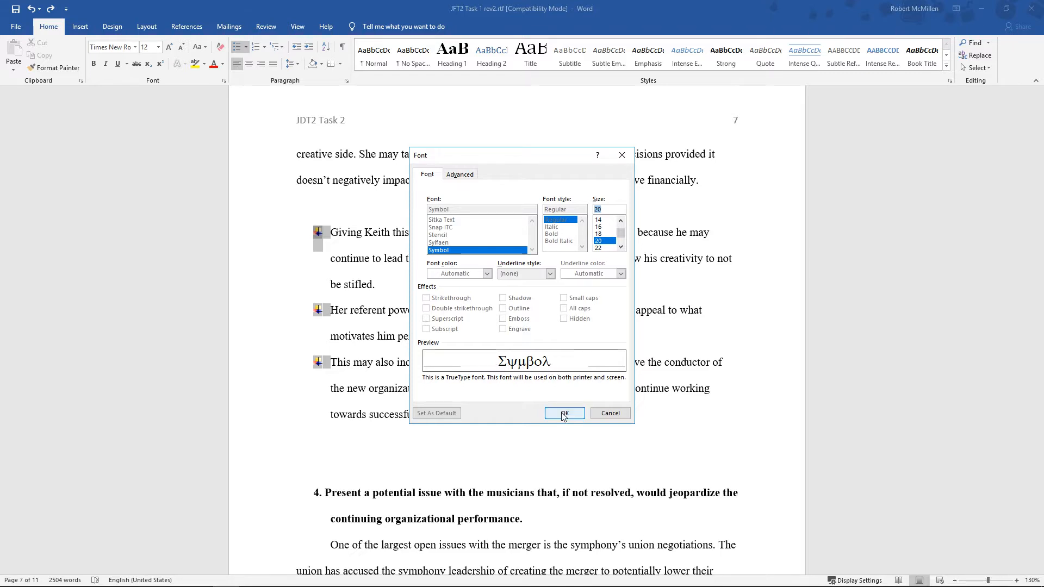
click(562, 413)
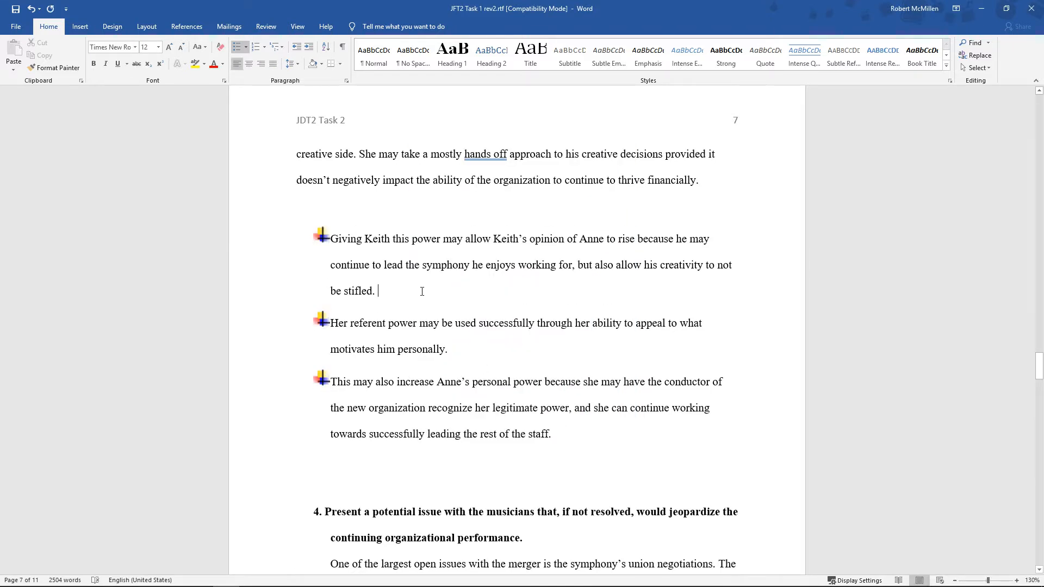
mouse_move(325, 254)
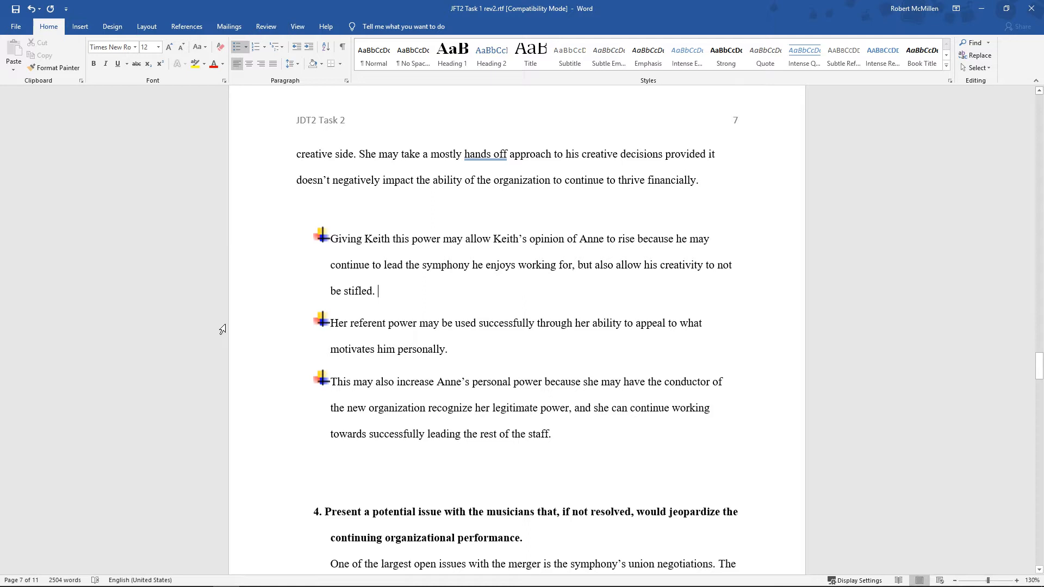
Return the first 'Giving Keith' sentence to list level 1 with the cross bullet.
click(239, 46)
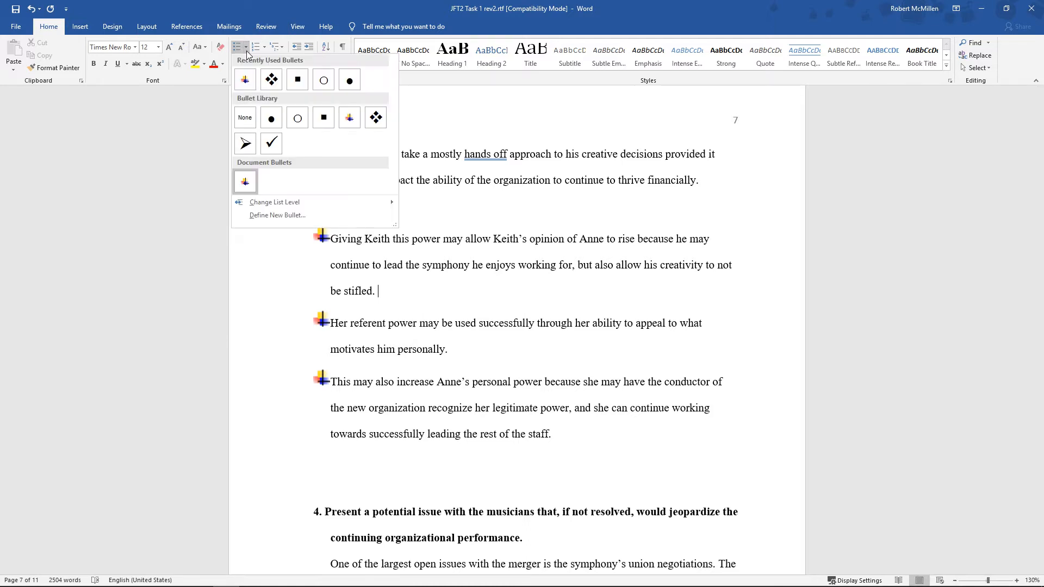
mouse_move(276, 231)
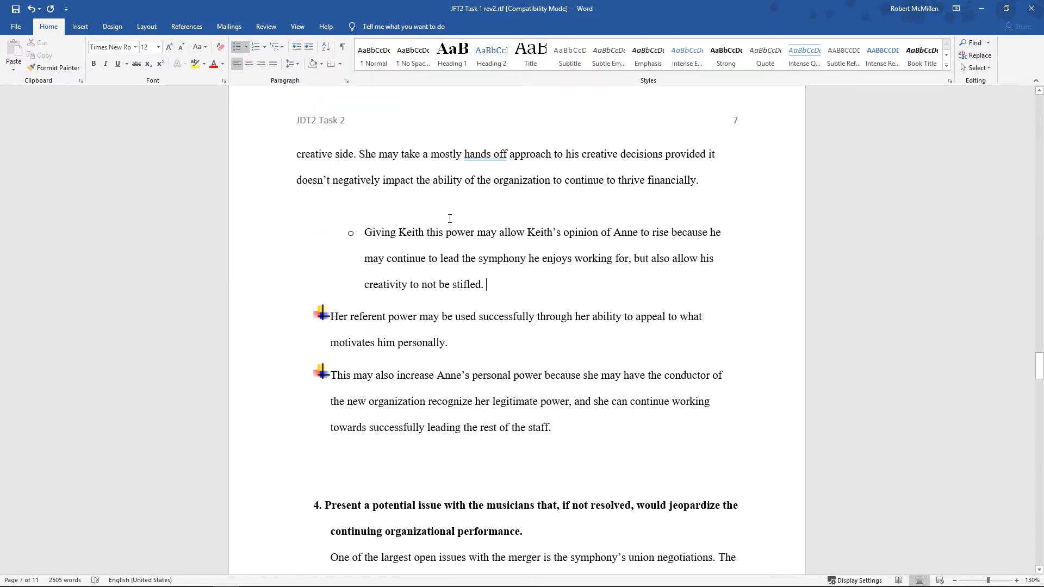
click(237, 47)
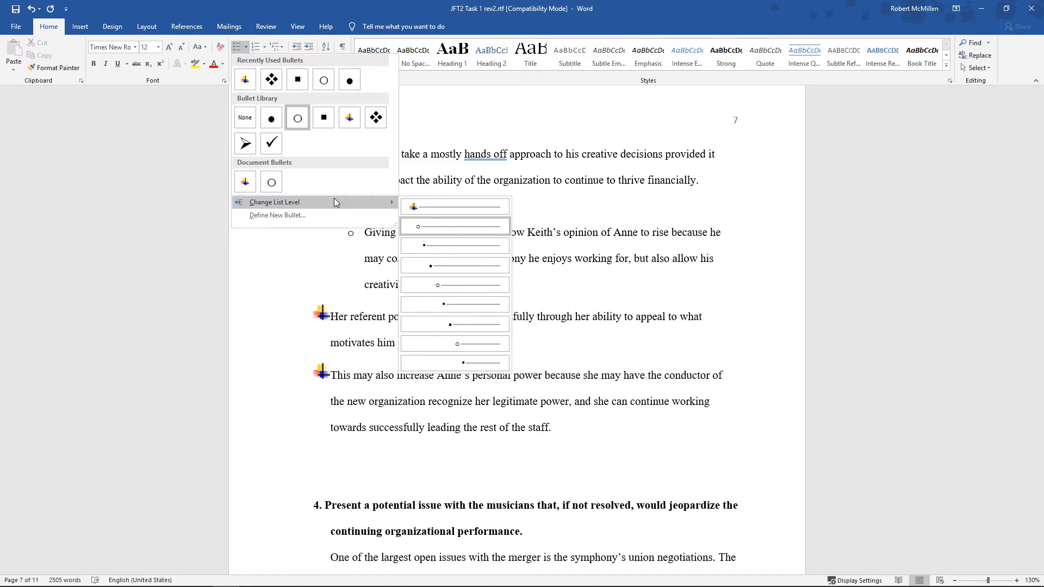
click(297, 118)
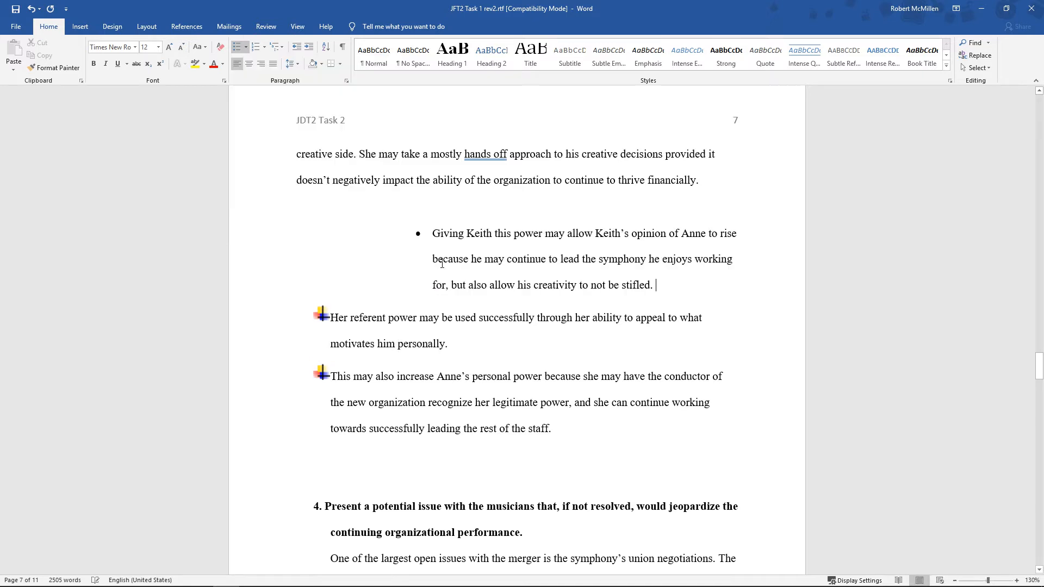
click(33, 9)
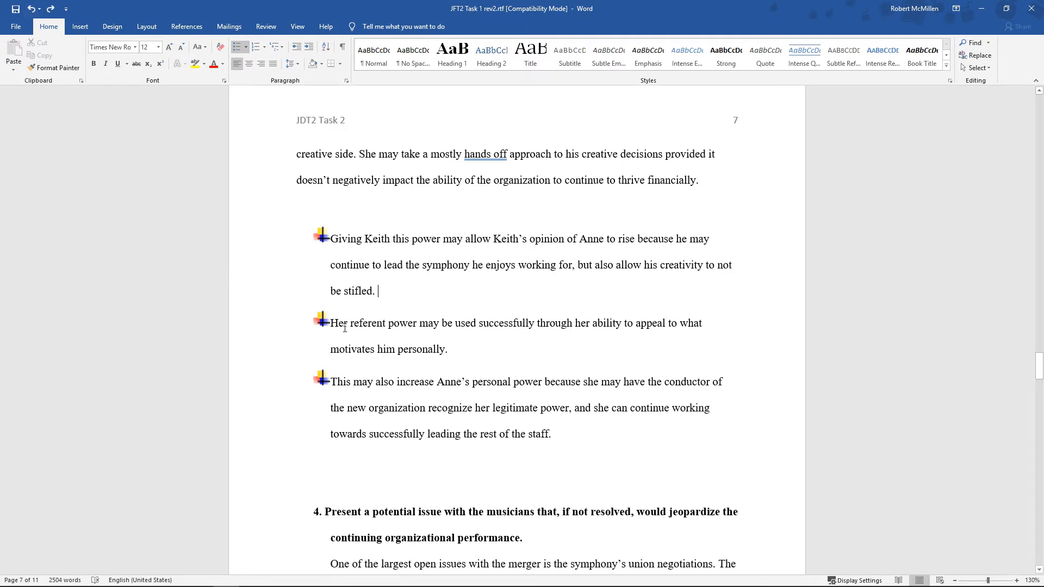
Give the 'Her referent power' sentence a solid round bullet.
click(344, 323)
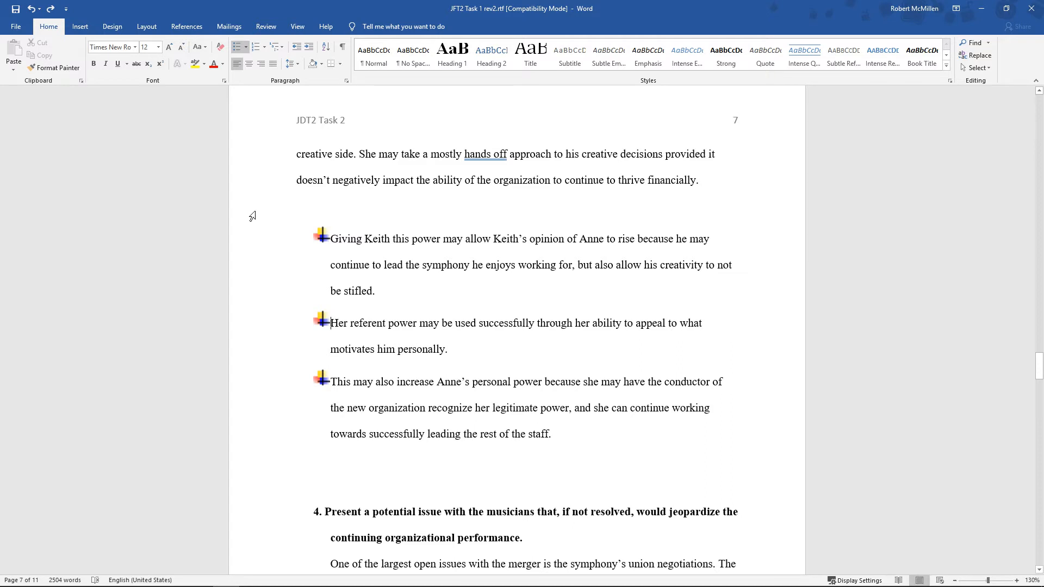
click(241, 47)
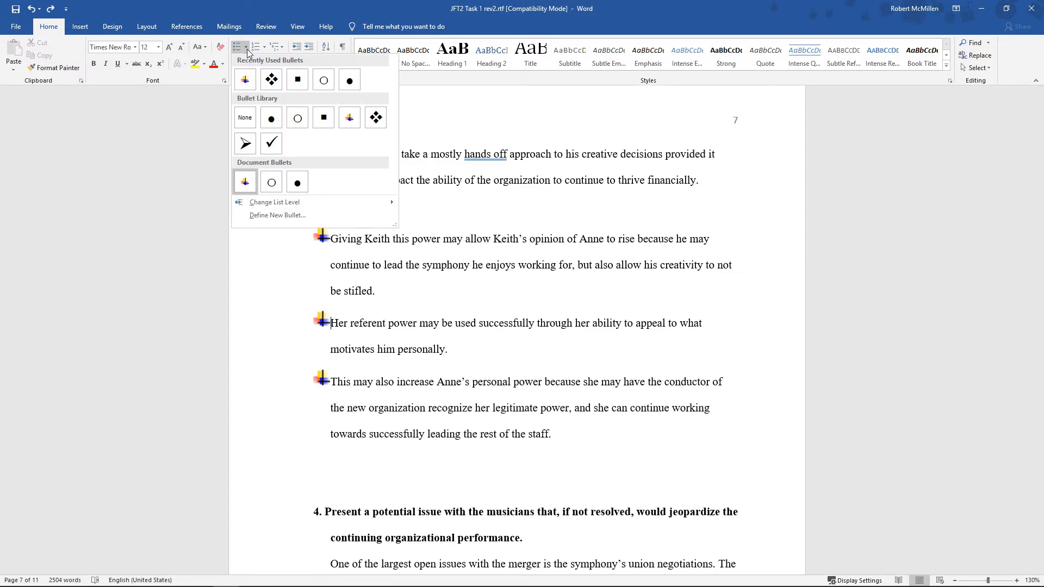
mouse_move(274, 202)
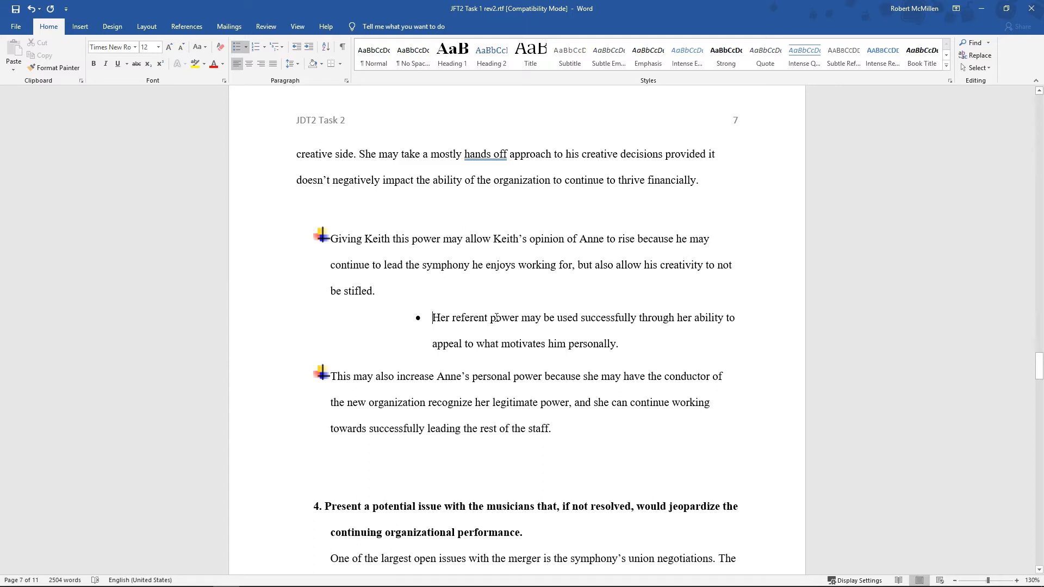
mouse_move(344, 236)
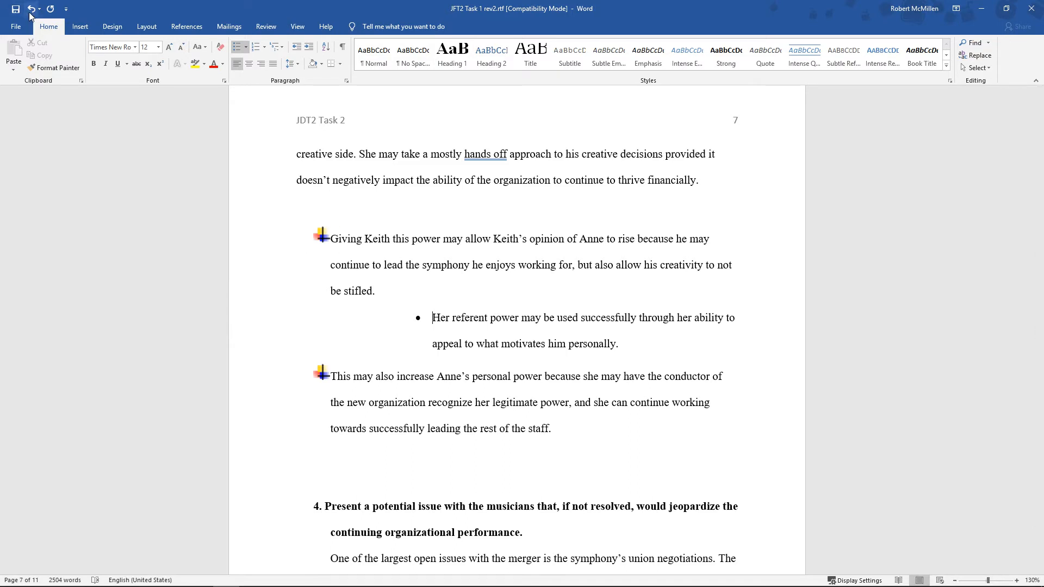
Undo the round bullet and define a new bullet using the © copyright symbol.
click(238, 46)
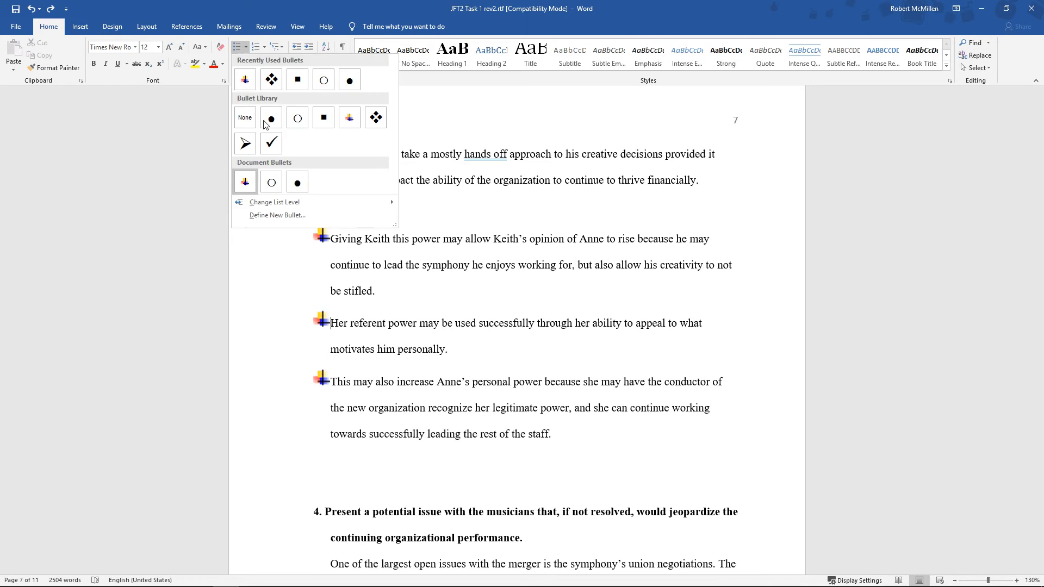
click(278, 216)
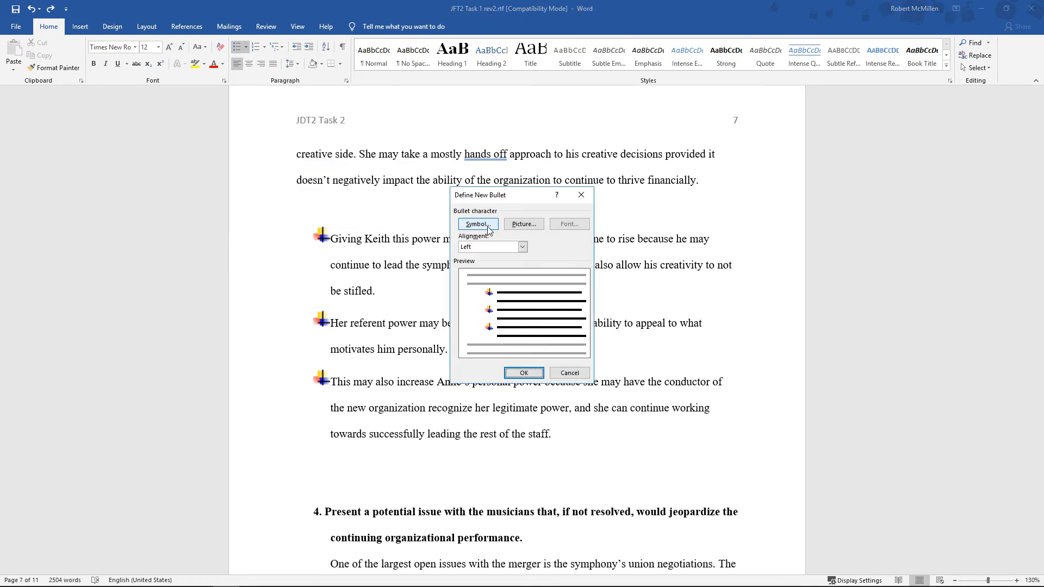
click(475, 224)
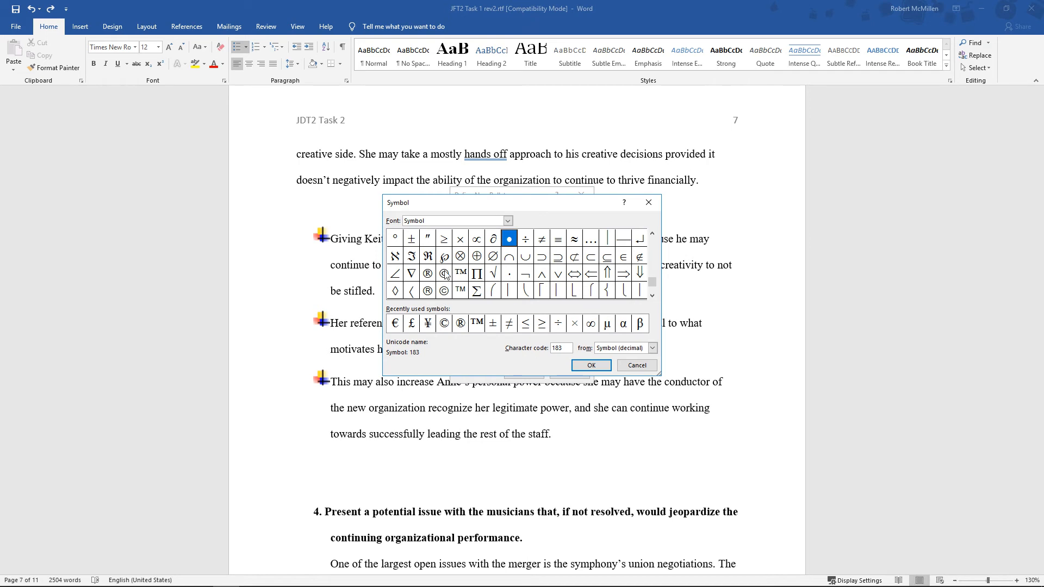
click(444, 273)
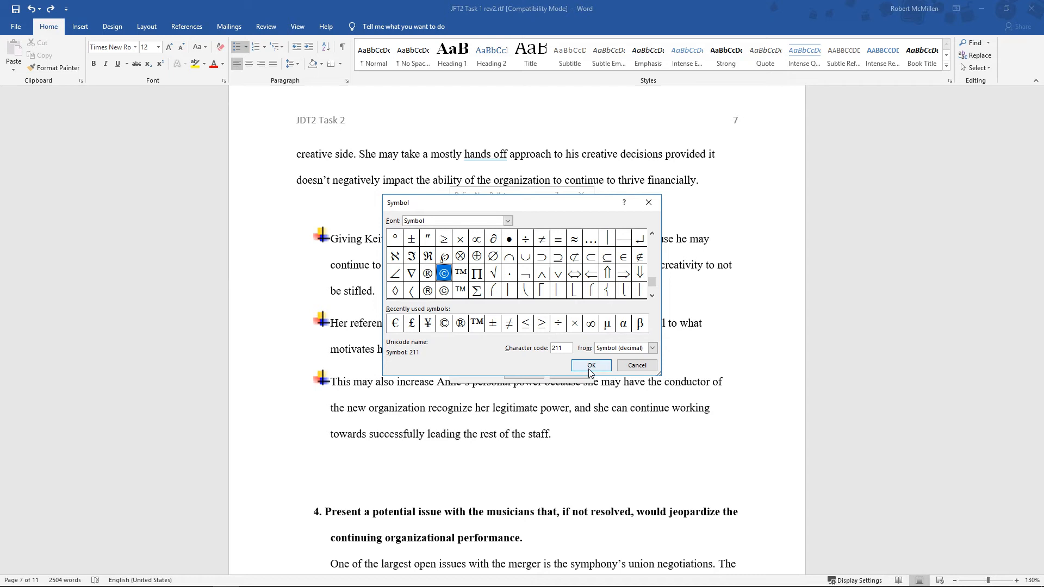
click(589, 365)
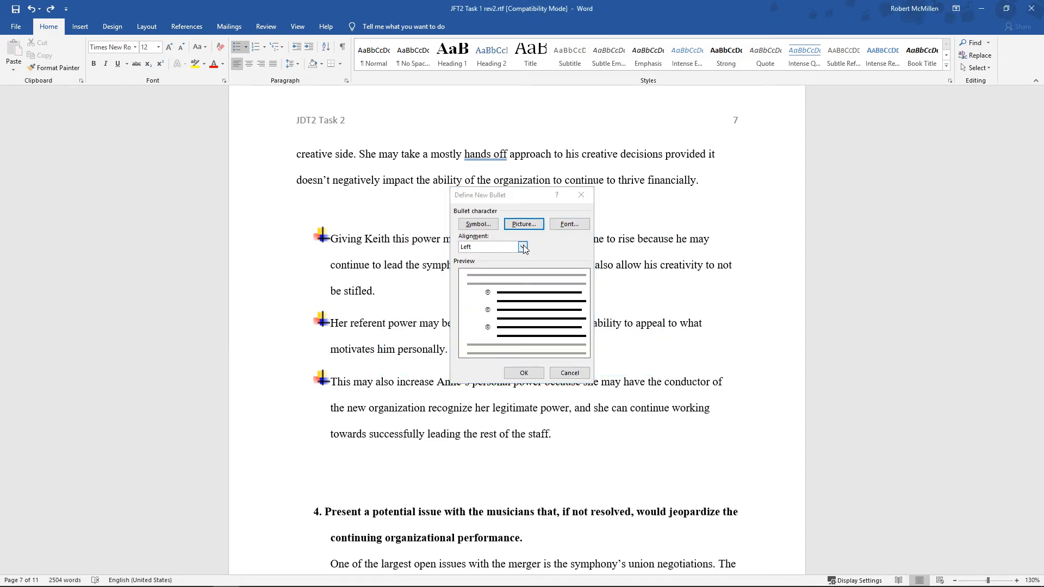
Glance at picture bullets, keep Left alignment, and apply the © bullet to all three sentences.
click(523, 224)
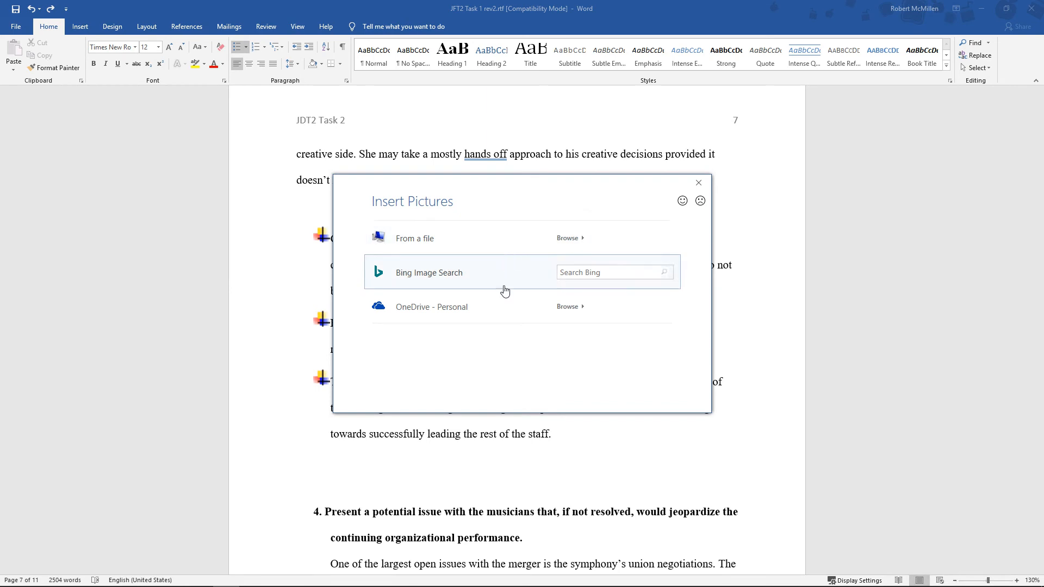
click(698, 183)
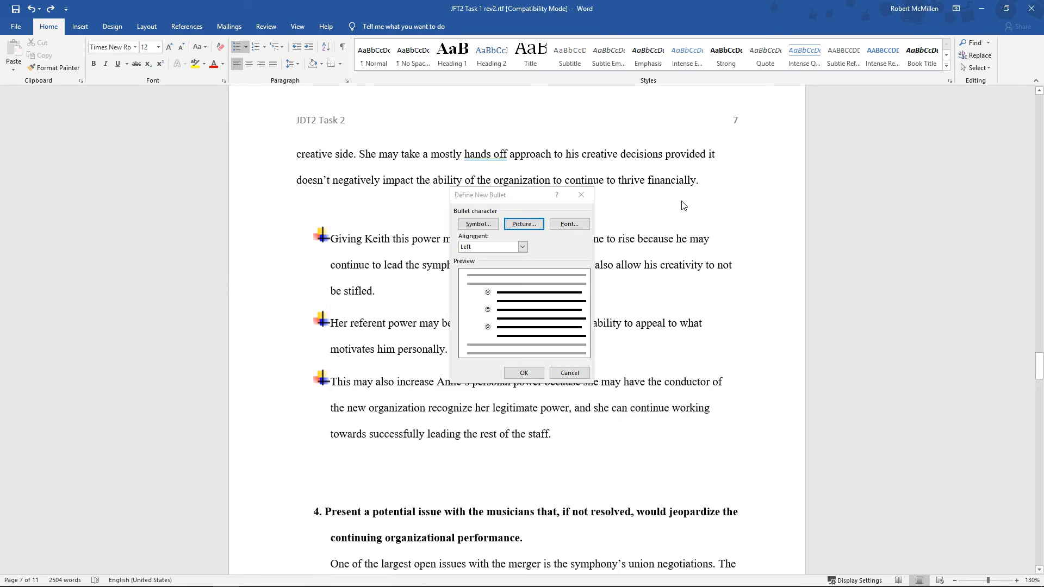
mouse_move(555, 262)
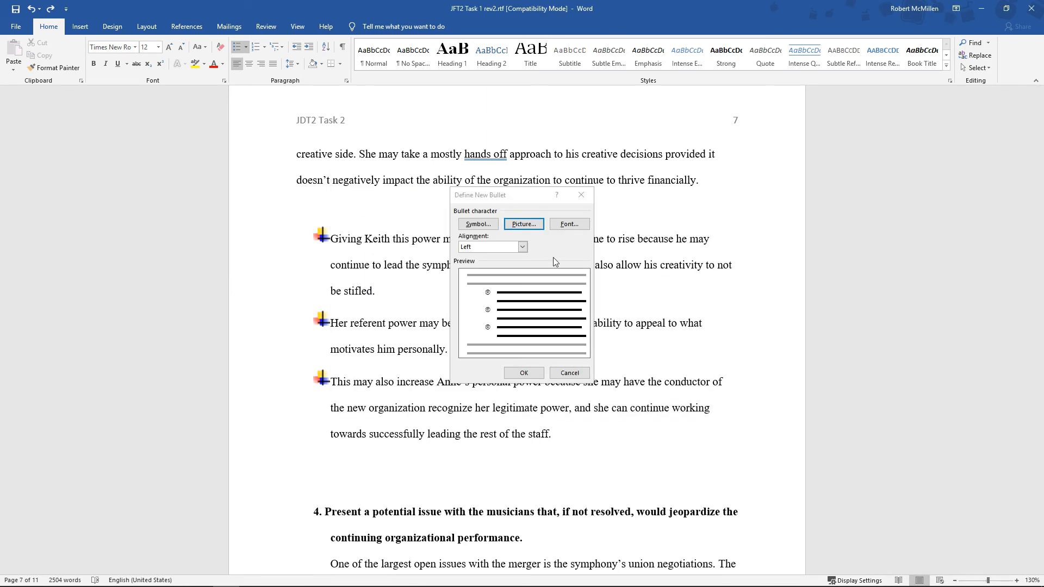
click(522, 246)
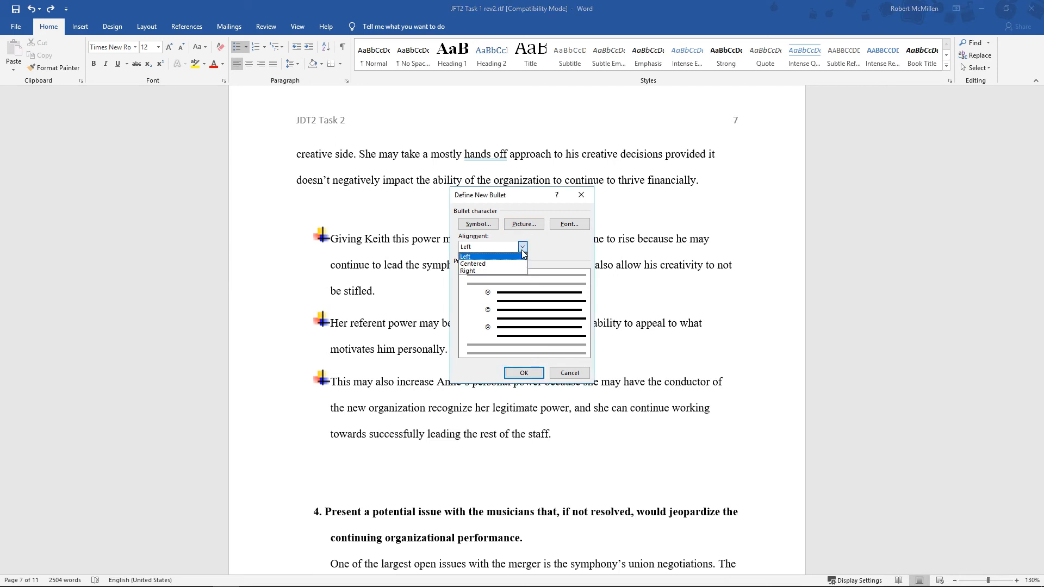
click(523, 372)
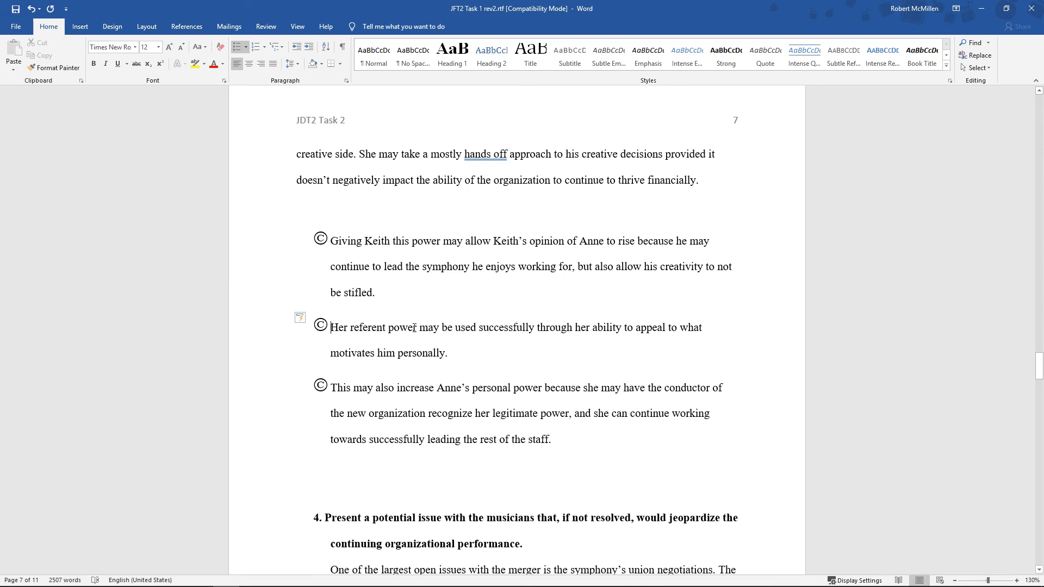
mouse_move(255, 96)
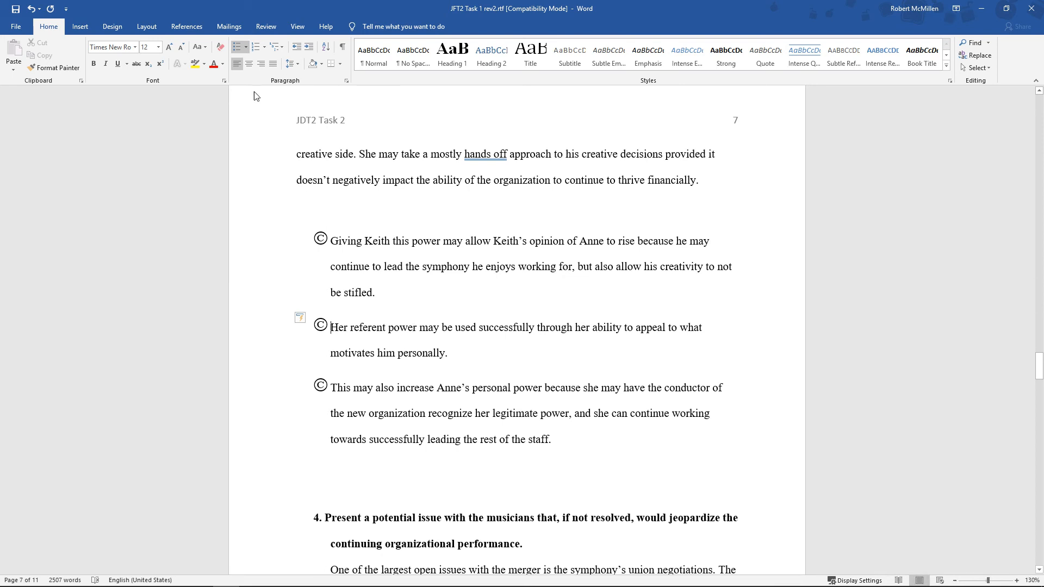
click(238, 47)
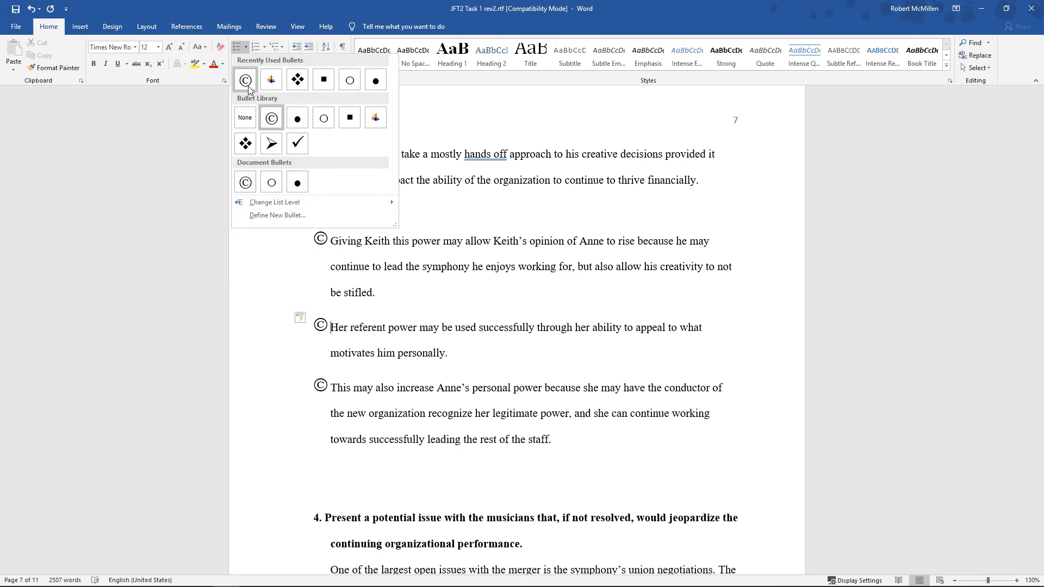
mouse_move(250, 104)
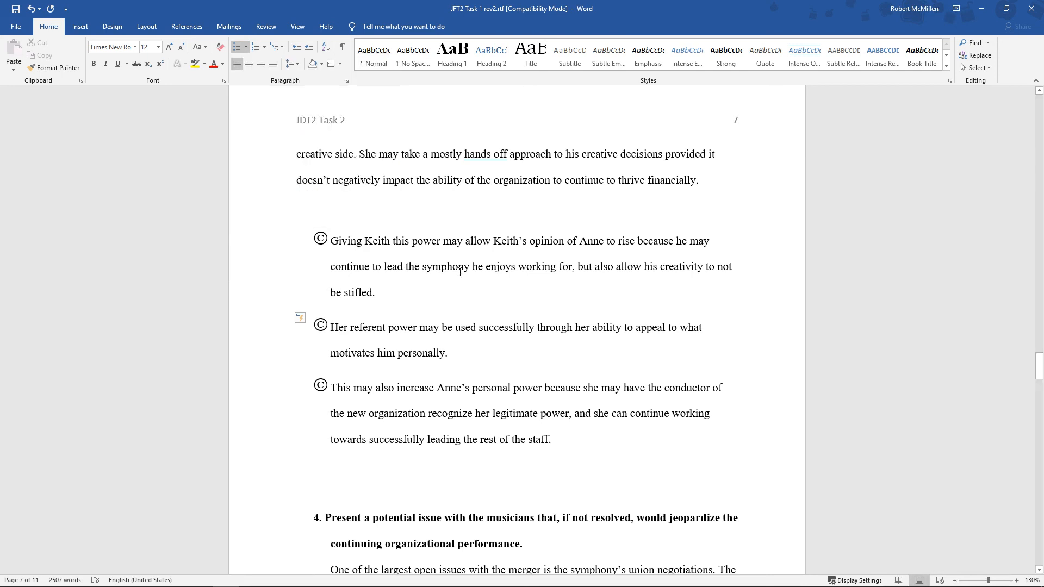
mouse_move(489, 308)
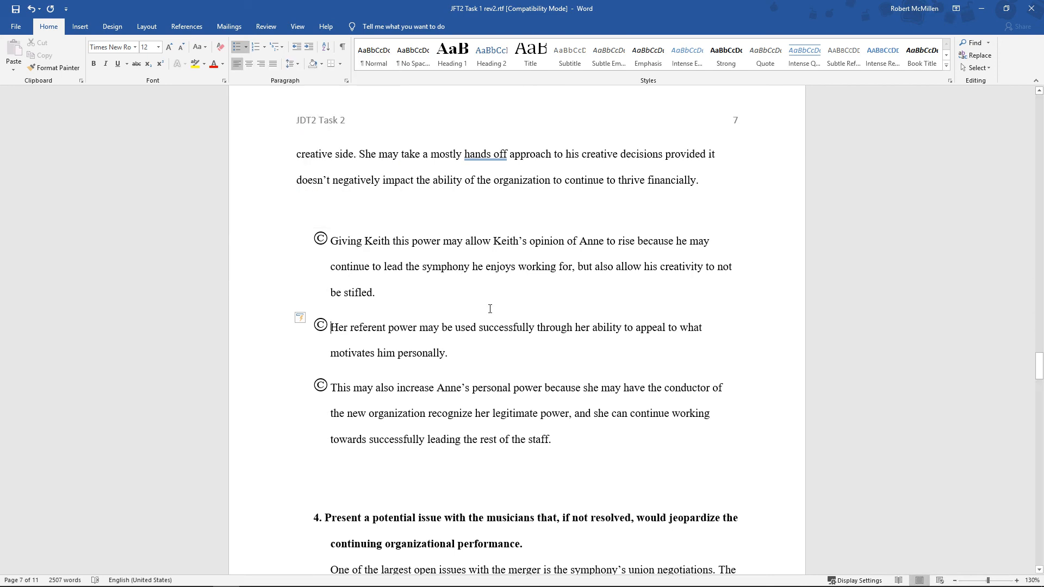